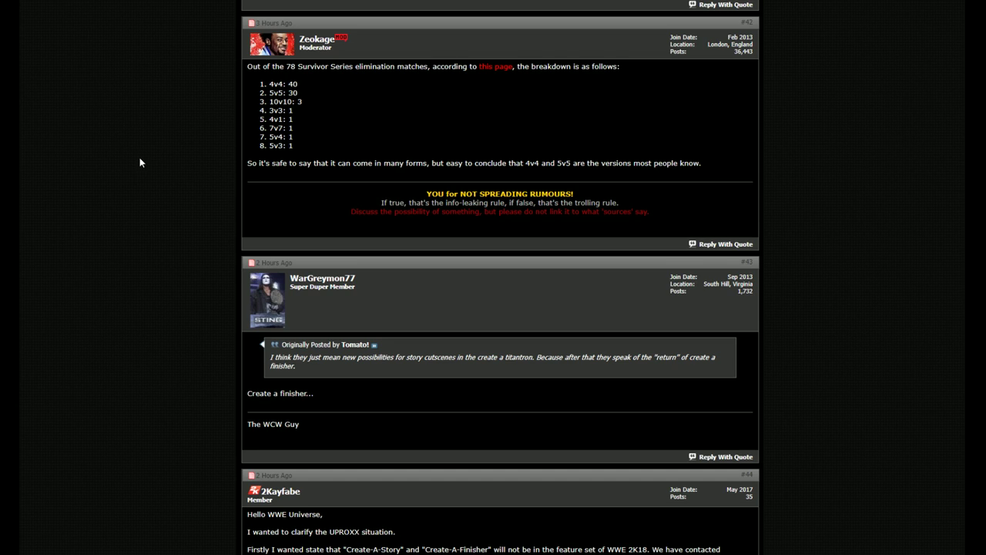
{"action": "scroll", "scroll_direction": "up", "scroll_amount": 3}
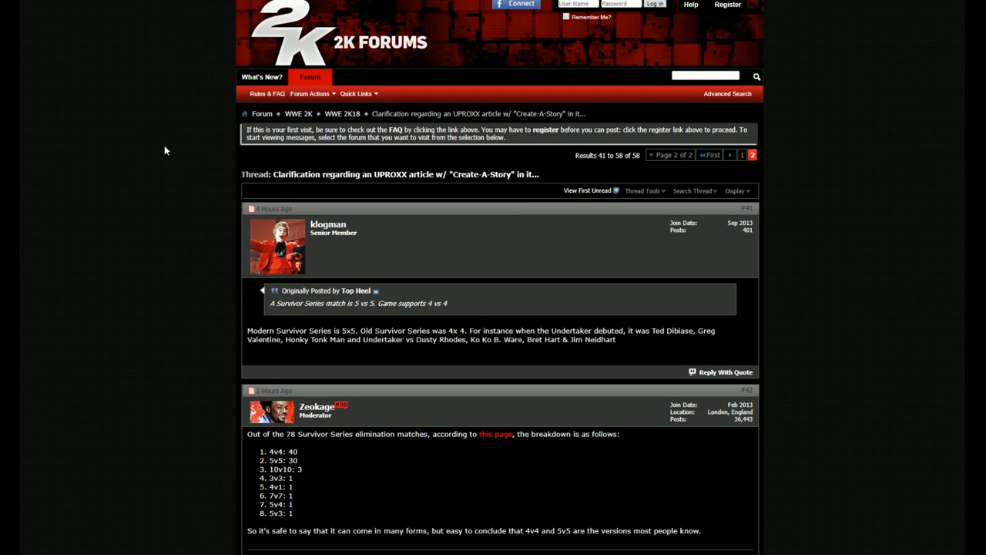
{"action": "mouse_move", "coordinate": [151, 127]}
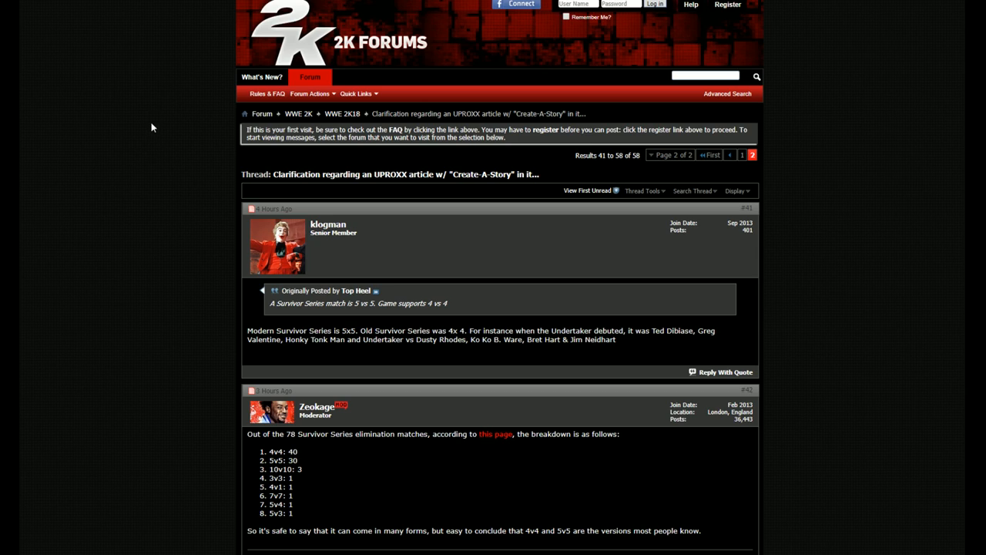
{"action": "mouse_move", "coordinate": [163, 70]}
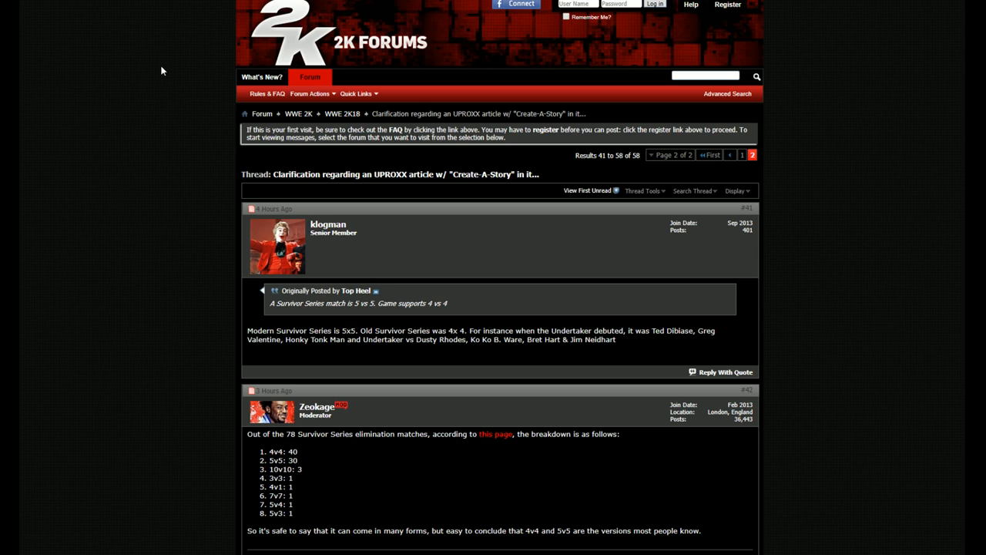
{"action": "mouse_move", "coordinate": [163, 74]}
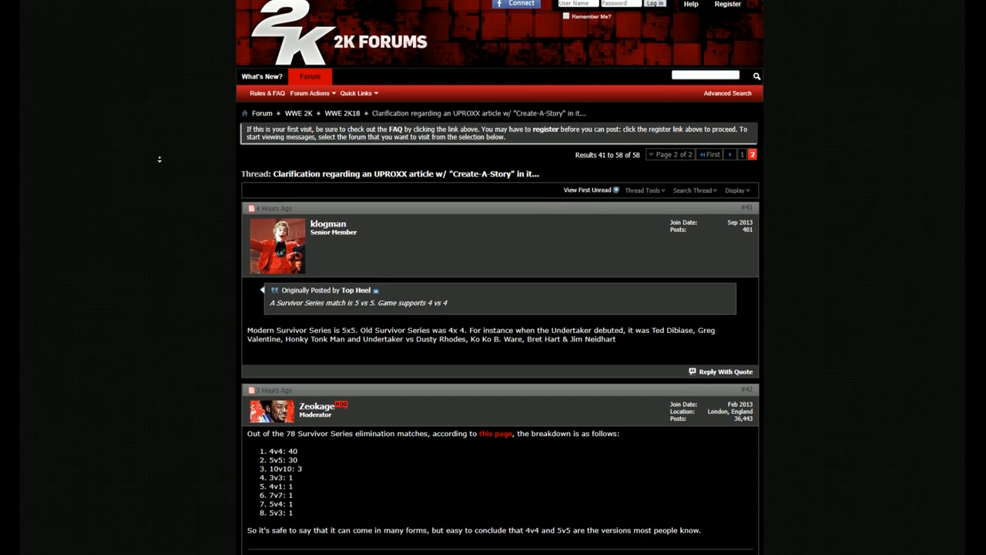
{"action": "scroll", "scroll_direction": "down", "scroll_amount": 3}
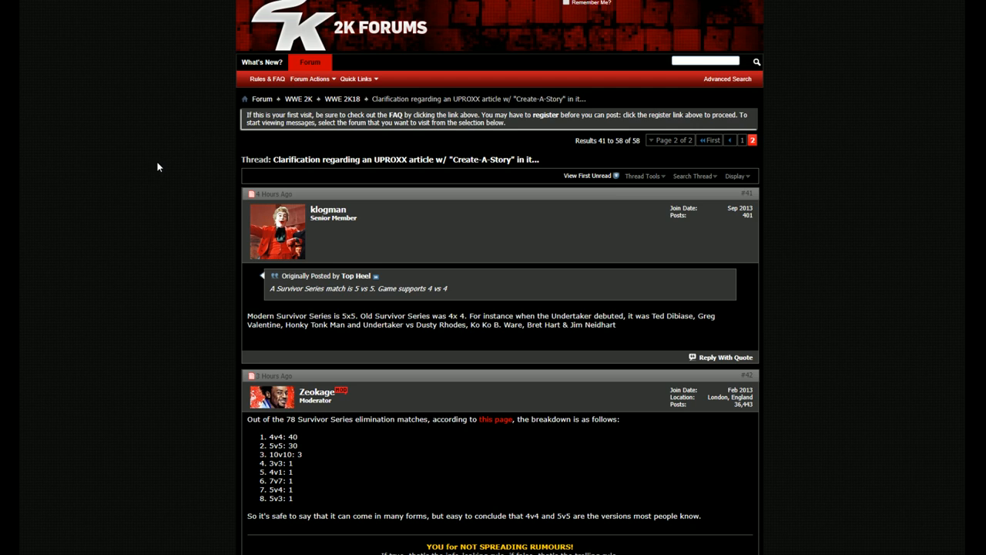
{"action": "scroll", "scroll_direction": "down", "scroll_amount": 3}
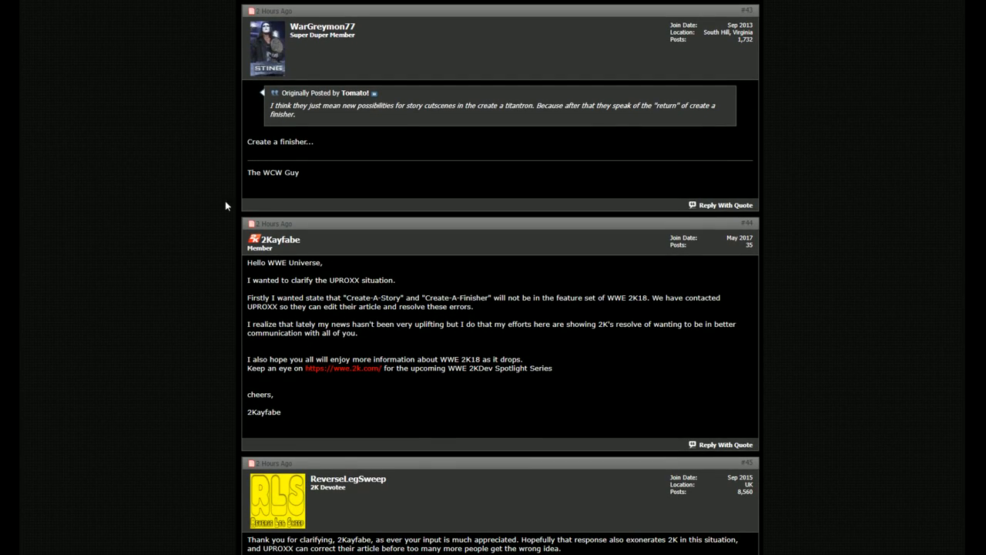
{"action": "mouse_move", "coordinate": [214, 255]}
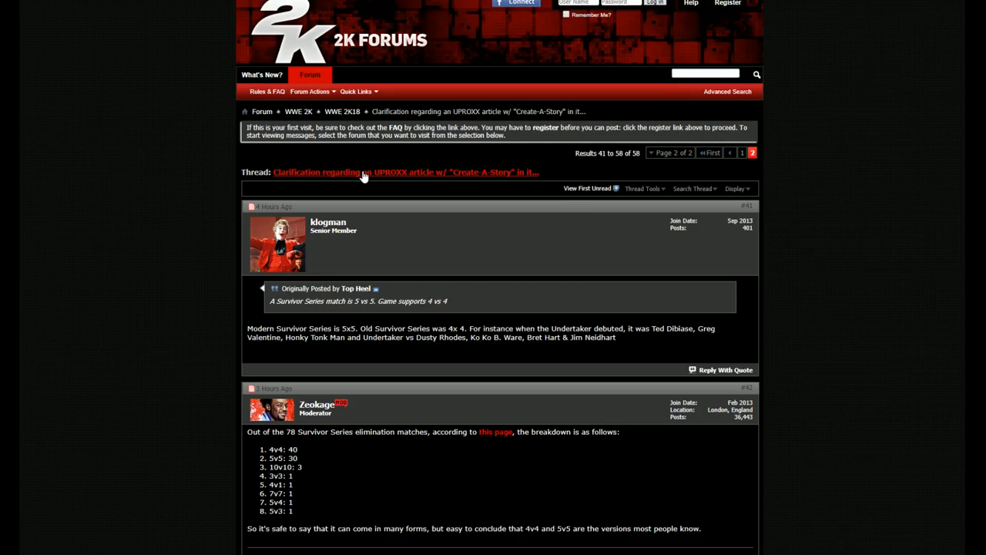
{"action": "scroll", "scroll_direction": "down", "scroll_amount": 3}
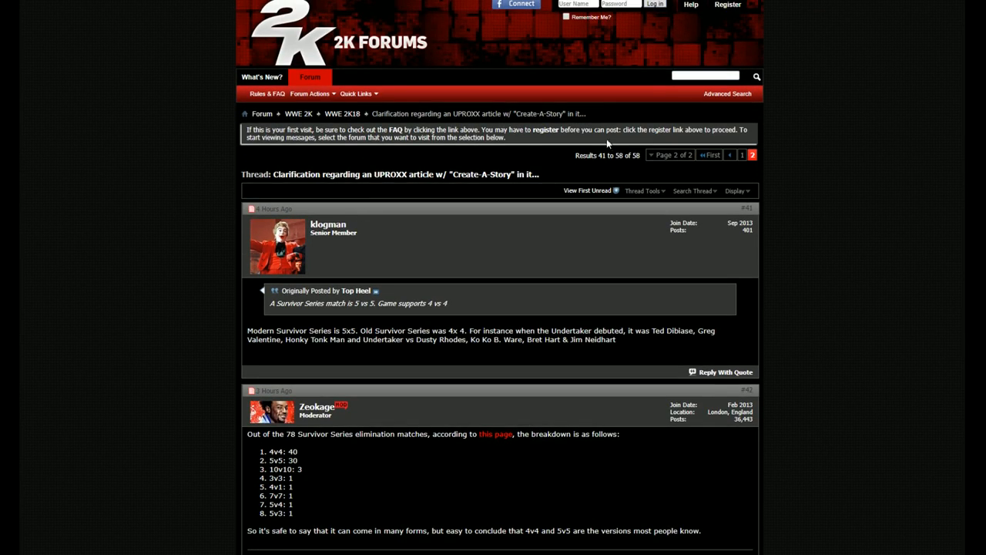
{"action": "mouse_move", "coordinate": [631, 114]}
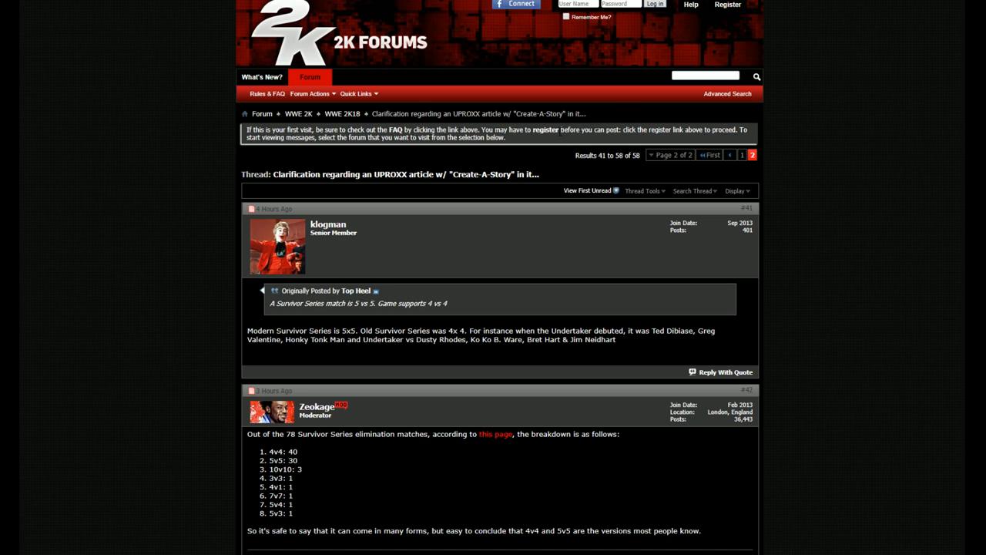
{"action": "scroll", "scroll_direction": "down", "scroll_amount": 3}
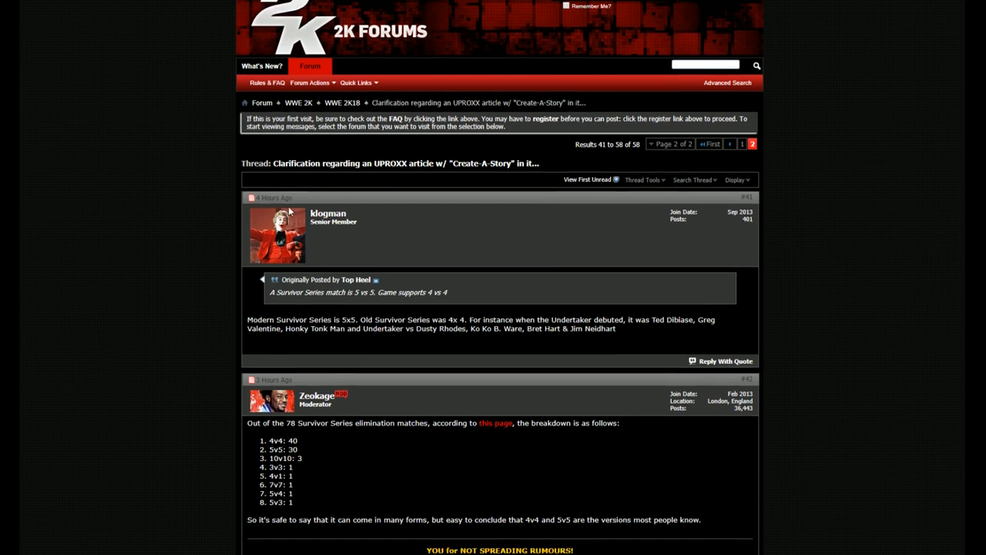
{"action": "scroll", "scroll_direction": "down", "scroll_amount": 3}
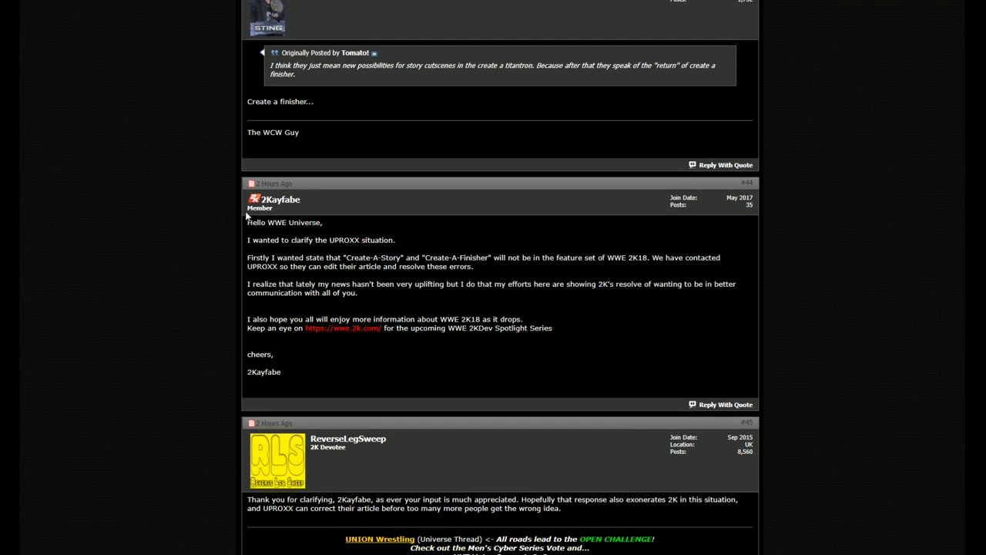
{"action": "scroll", "scroll_direction": "down", "scroll_amount": 3}
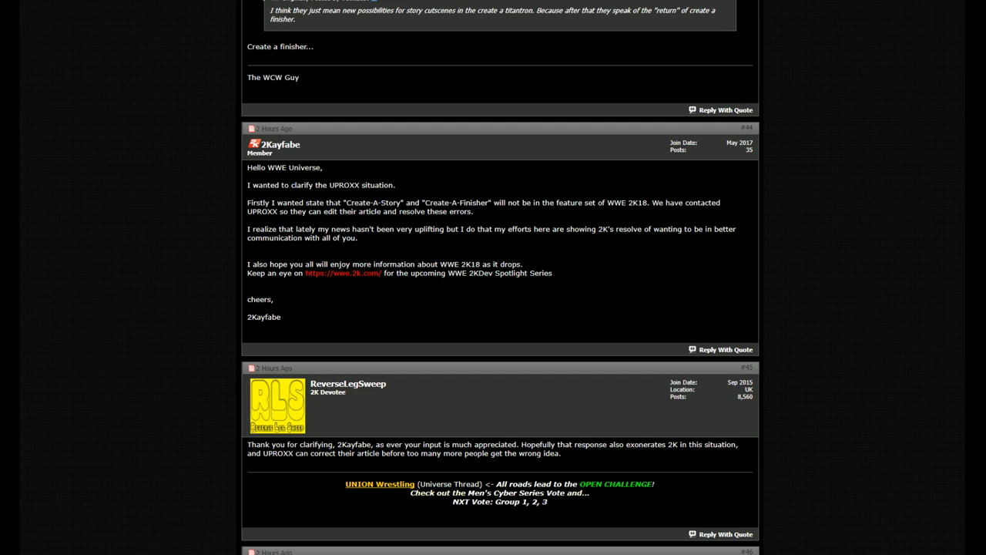
{"action": "mouse_move", "coordinate": [587, 199]}
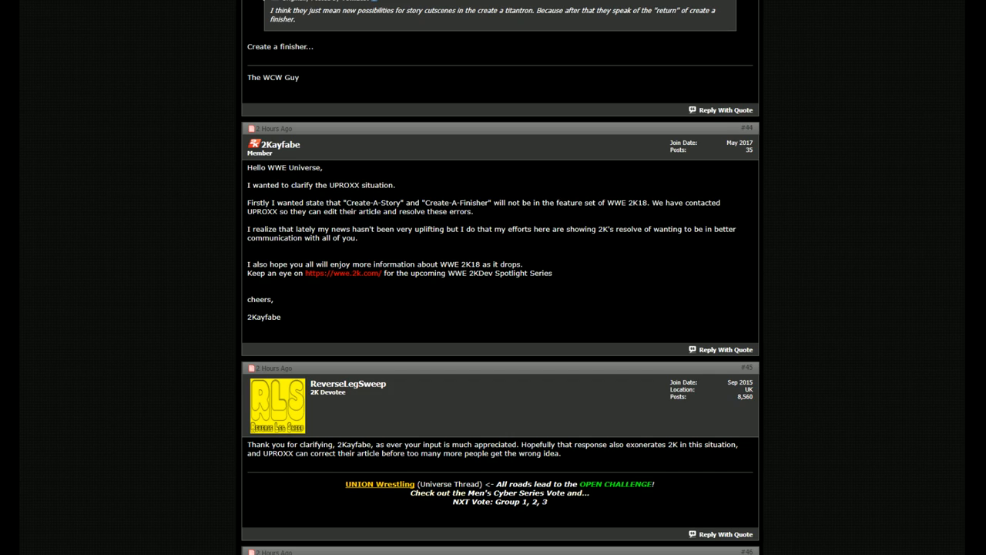
{"action": "mouse_move", "coordinate": [286, 222]}
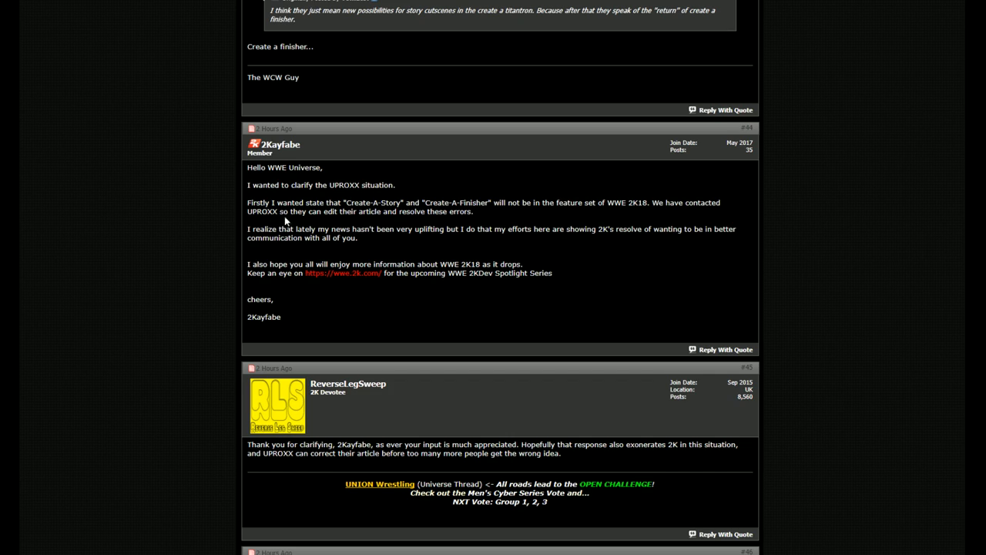
{"action": "mouse_move", "coordinate": [513, 221]}
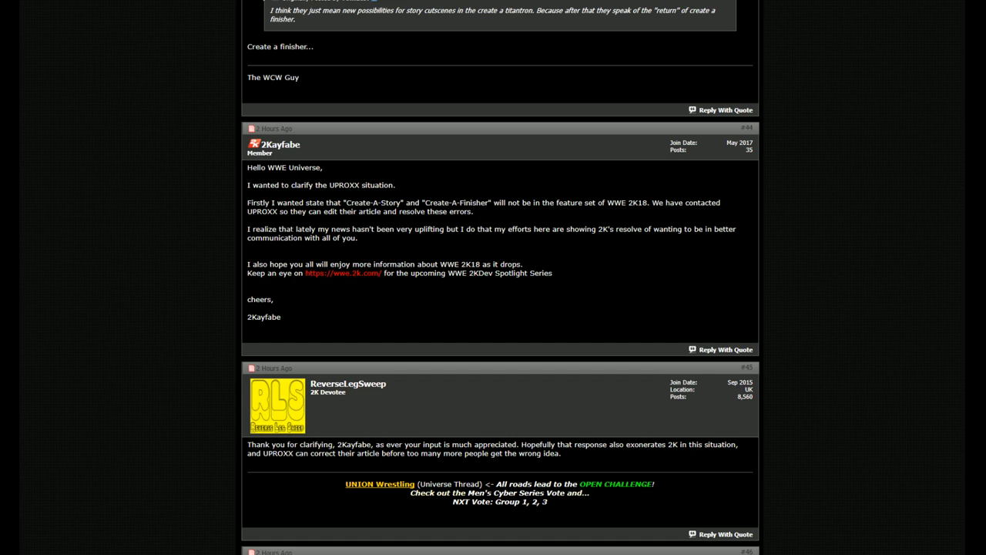
{"action": "mouse_move", "coordinate": [481, 244]}
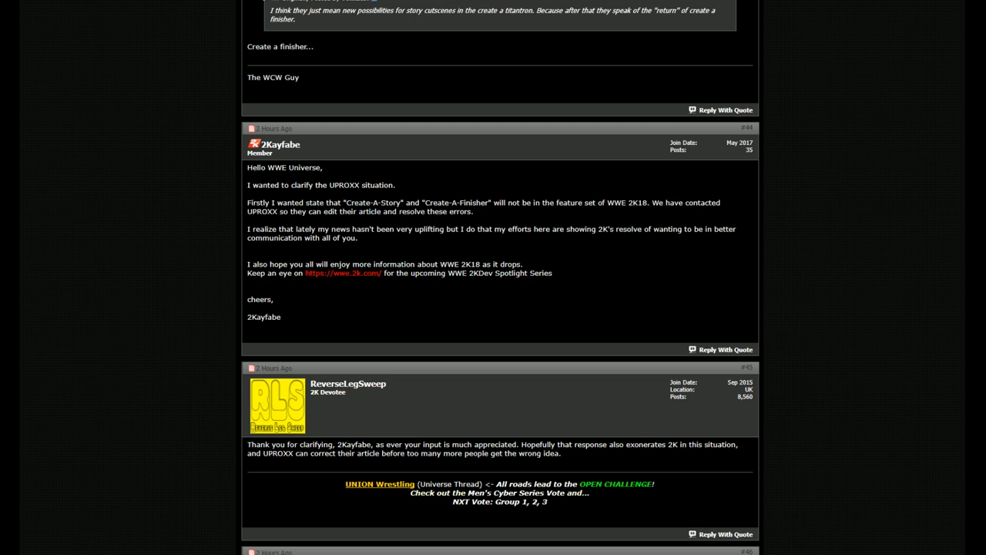
{"action": "mouse_move", "coordinate": [320, 258]}
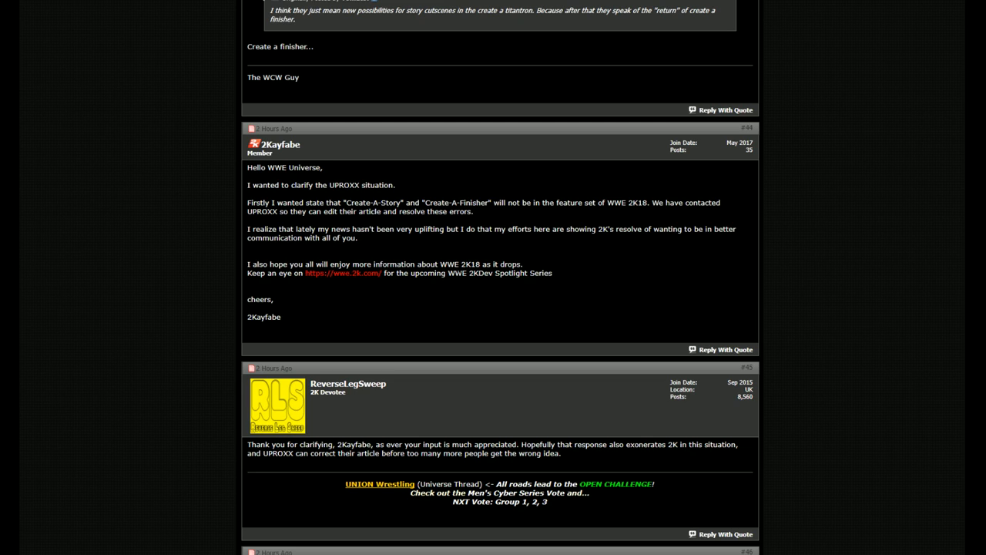
{"action": "mouse_move", "coordinate": [287, 293]}
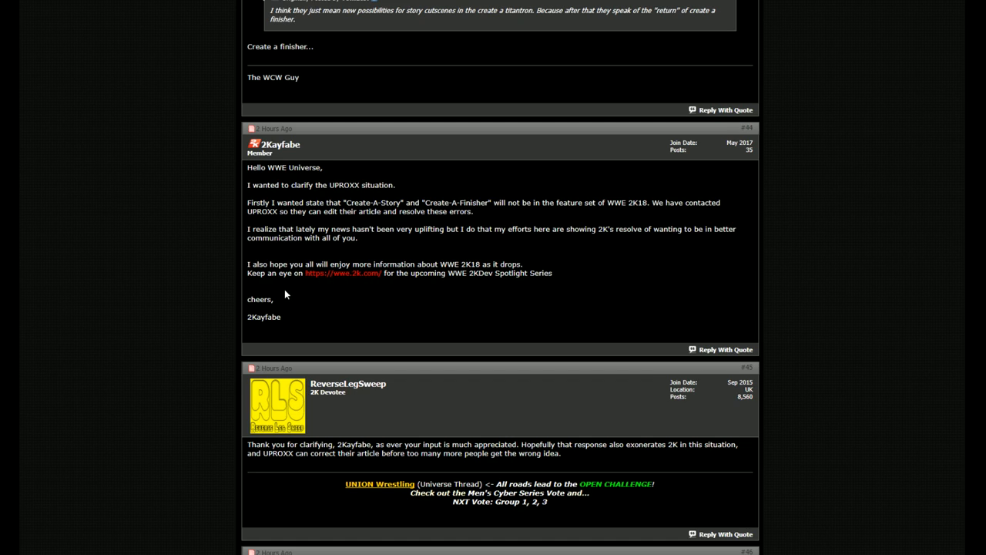